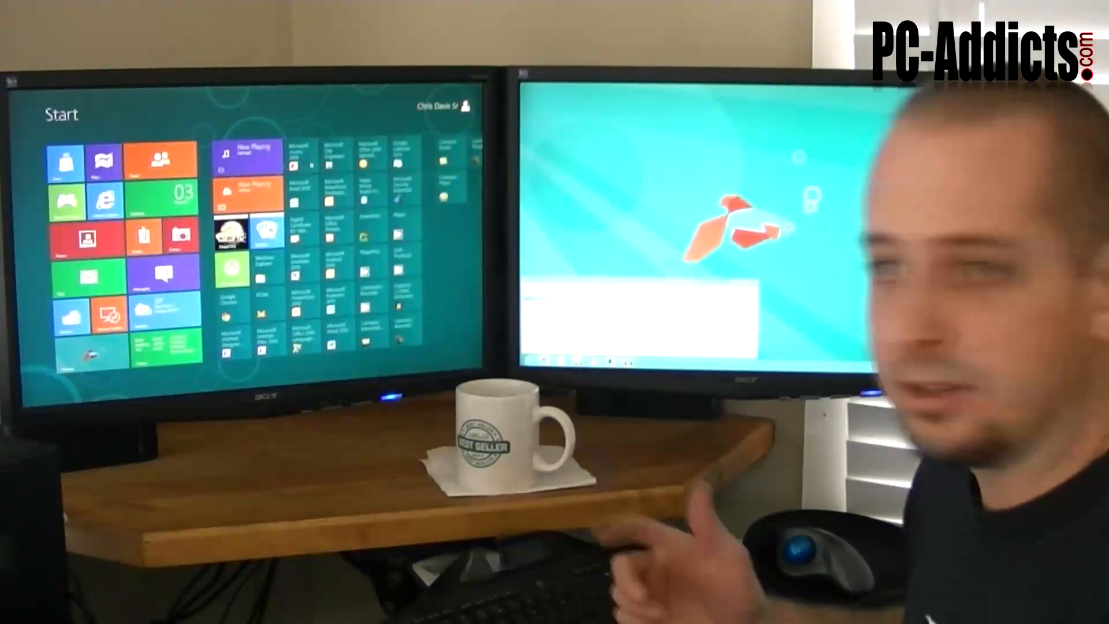
Step: Search the Start screen for 'update' to list matching results
{"action": "type", "text": "up"}
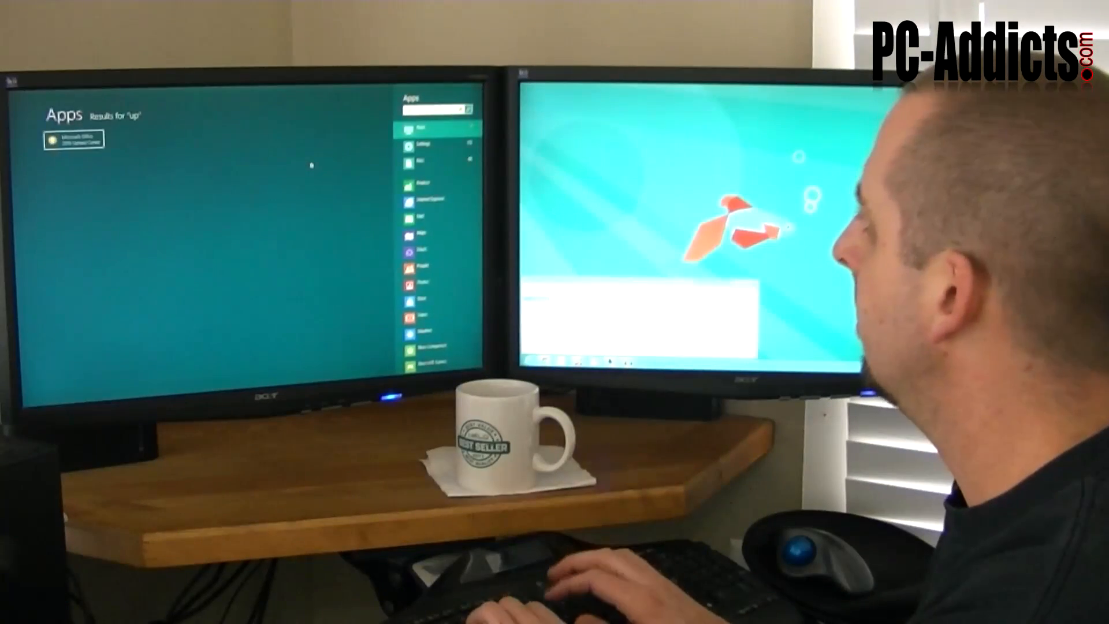
{"action": "type", "text": "date"}
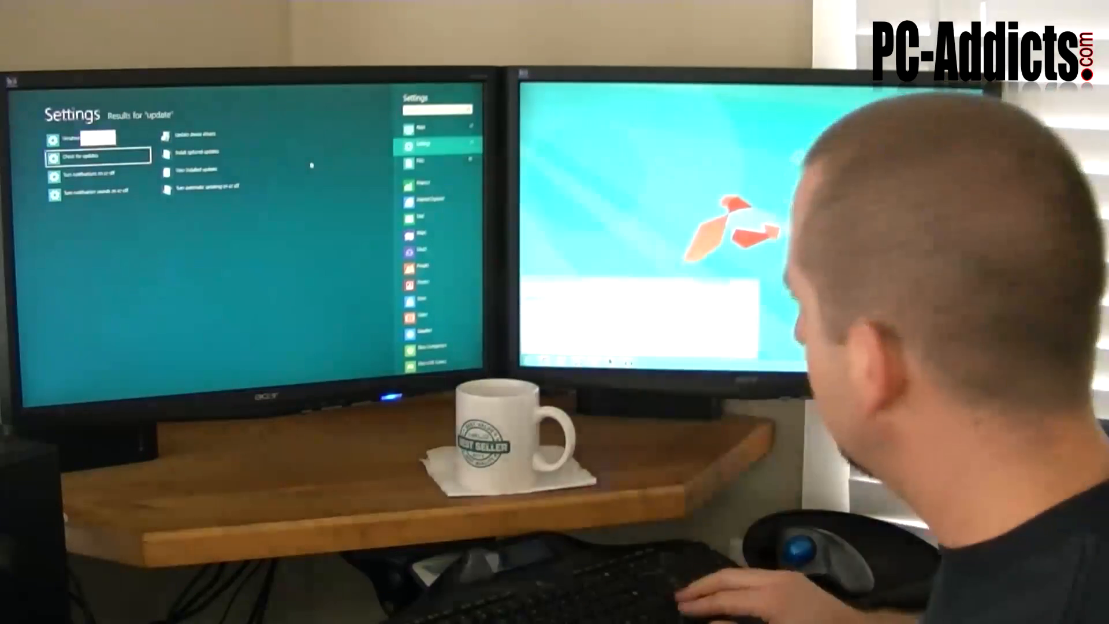
Step: Filter the 'update' search results to Files, which shows no matches
{"action": "left_click", "coordinate": [424, 163]}
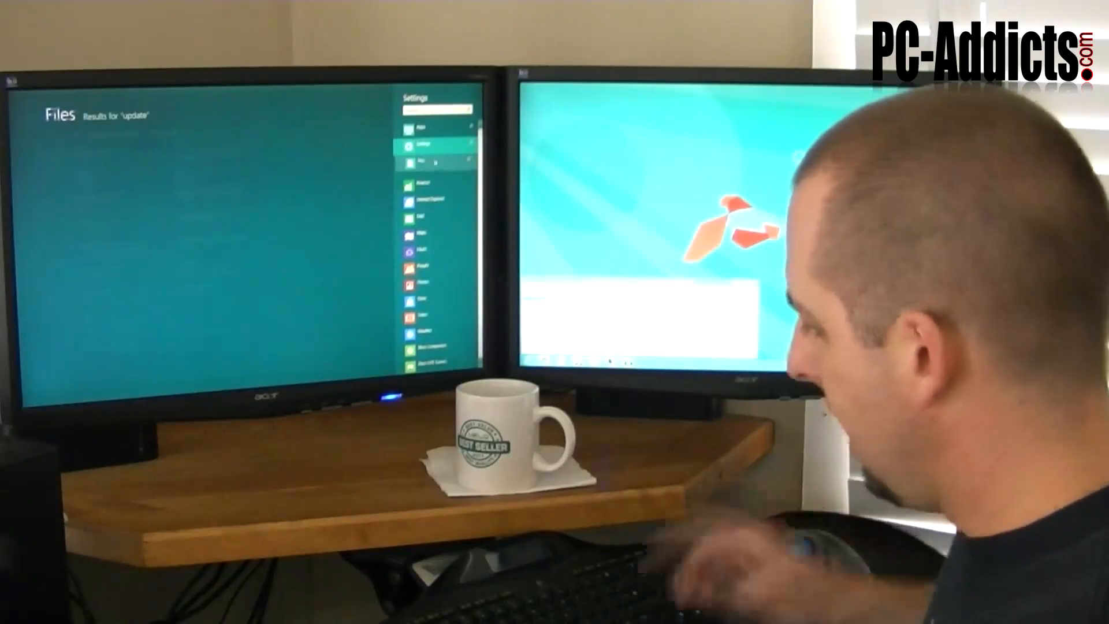